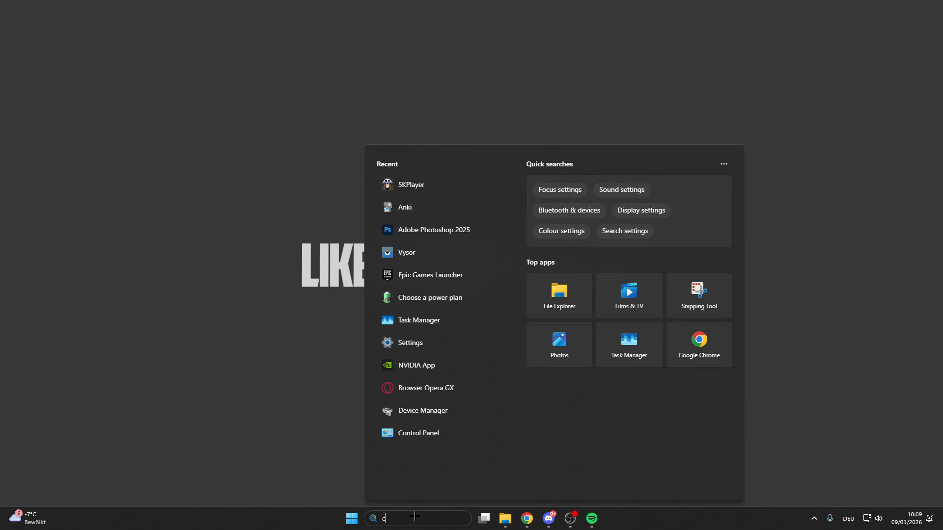
# Search Start for 'Control Panel' and open the Control Panel app.
pyautogui.write('ontrol Panel')
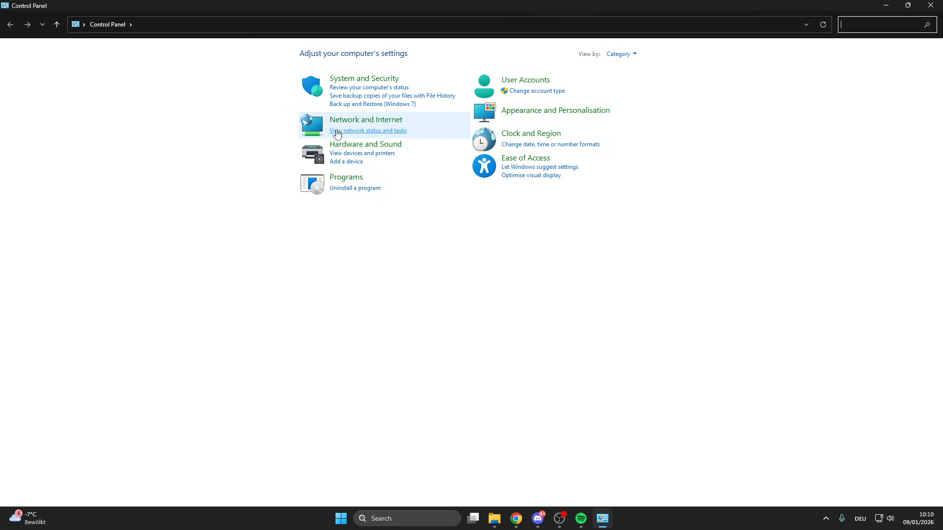
# Open Network and Sharing Centre through 'View network status and tasks'.
pyautogui.click(368, 130)
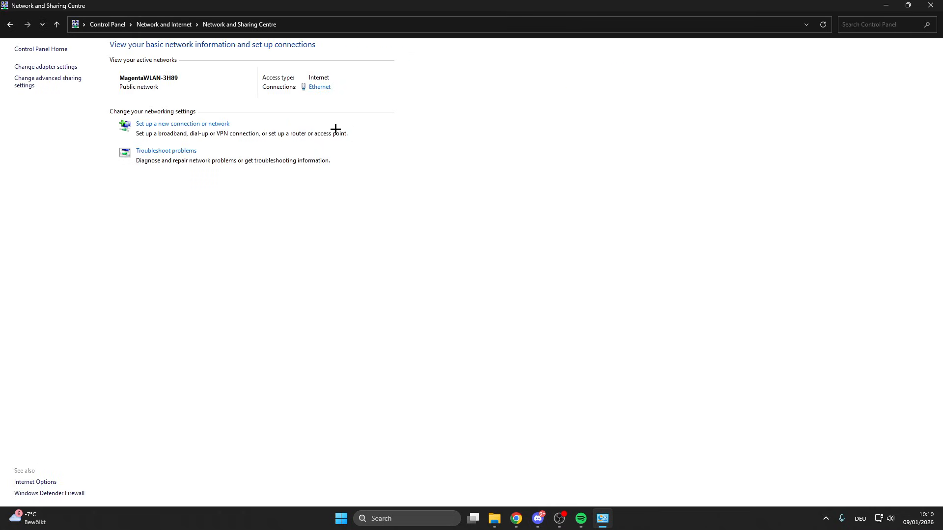
pyautogui.moveTo(319, 90)
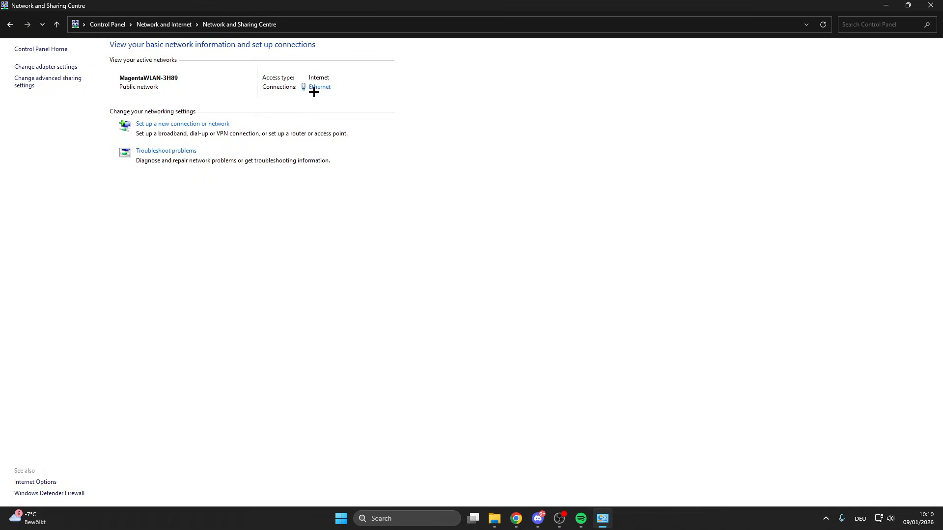
pyautogui.moveTo(17, 71)
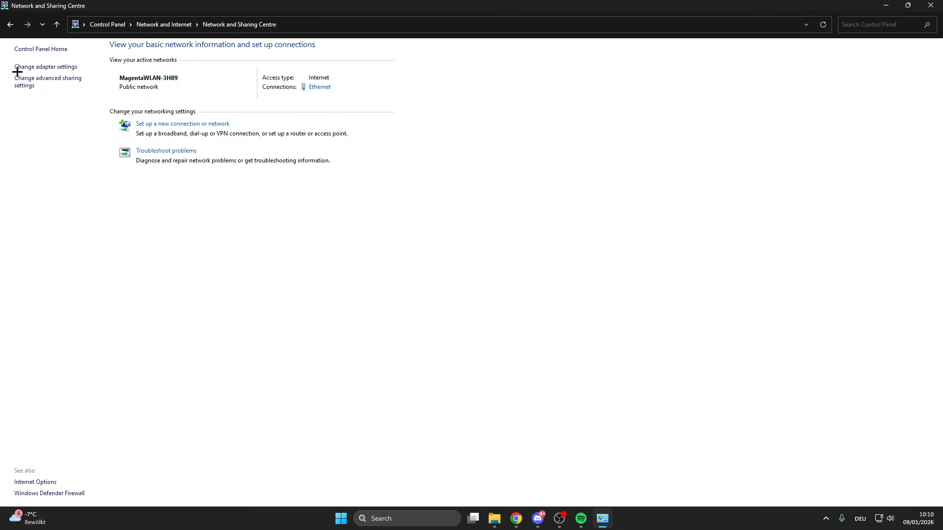
# Open the Ethernet adapter's device configuration from the network connections list.
pyautogui.click(32, 67)
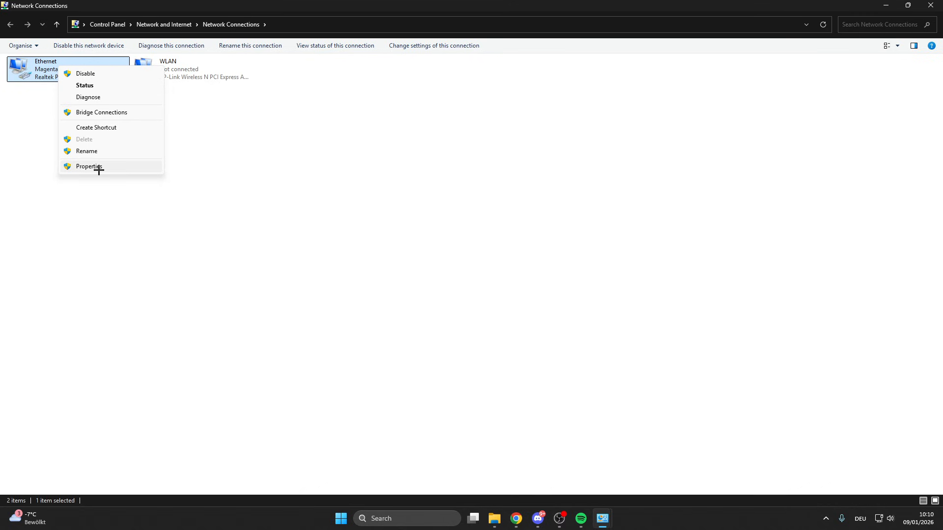
pyautogui.click(89, 167)
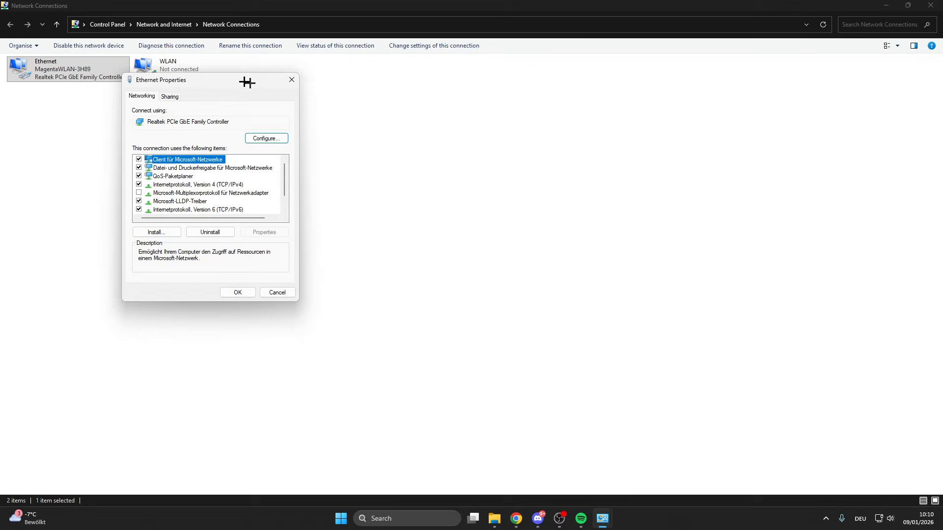
pyautogui.click(266, 138)
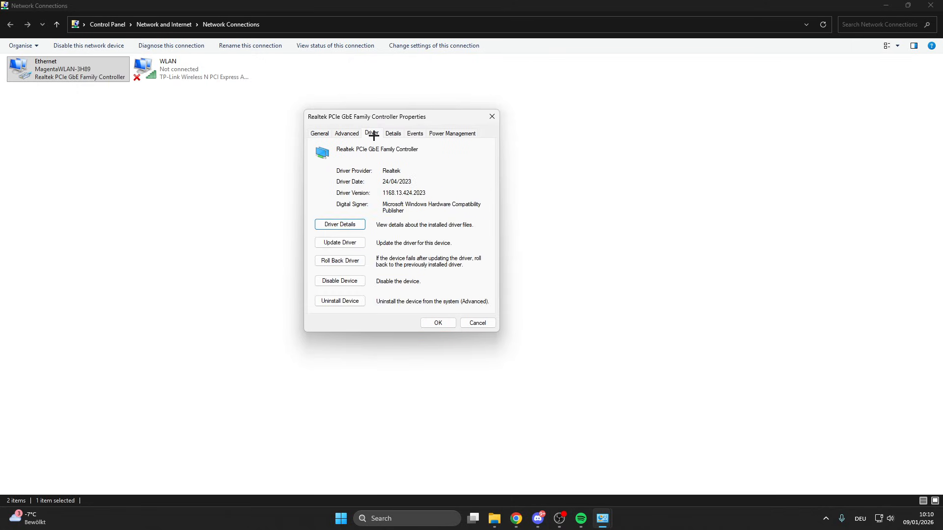
pyautogui.click(339, 243)
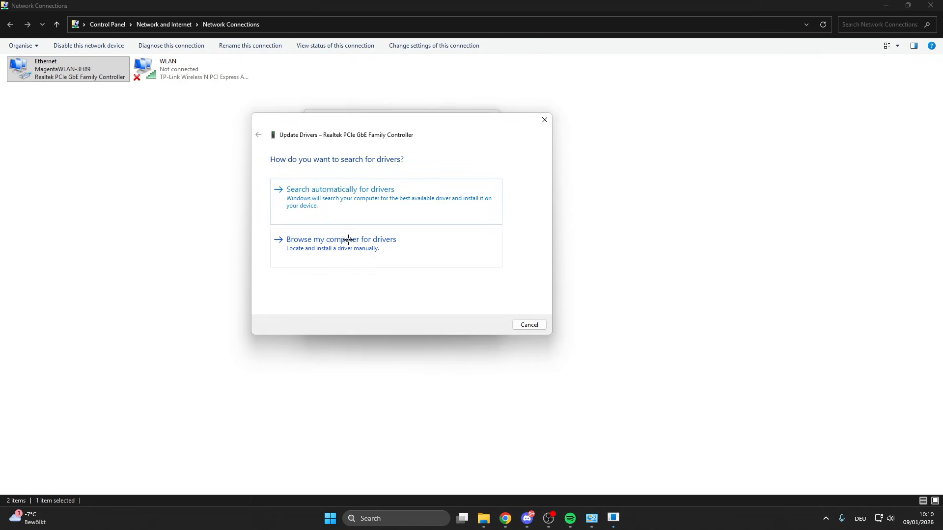
pyautogui.click(340, 189)
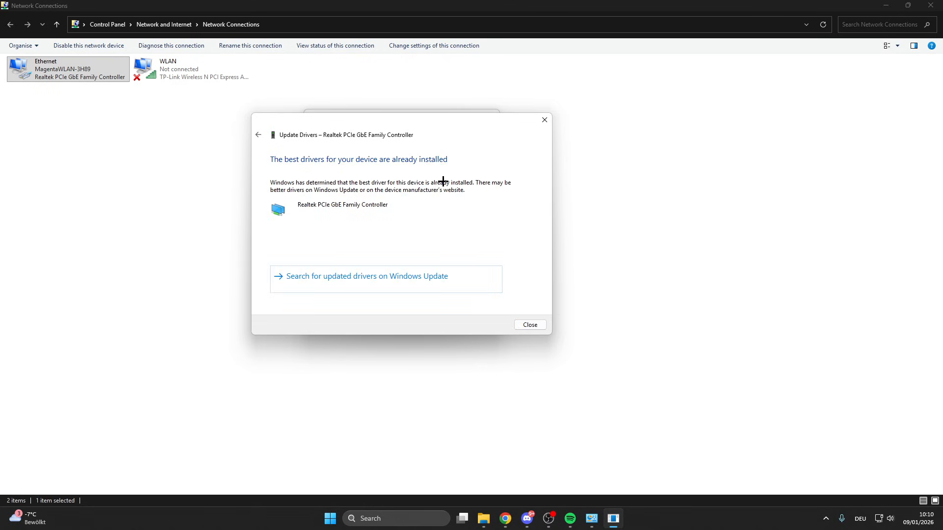
pyautogui.click(258, 135)
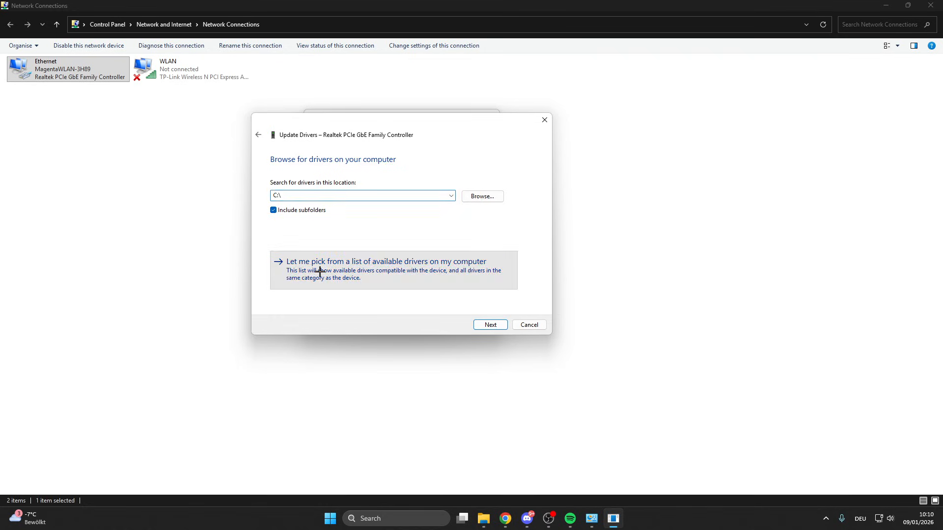
pyautogui.click(380, 262)
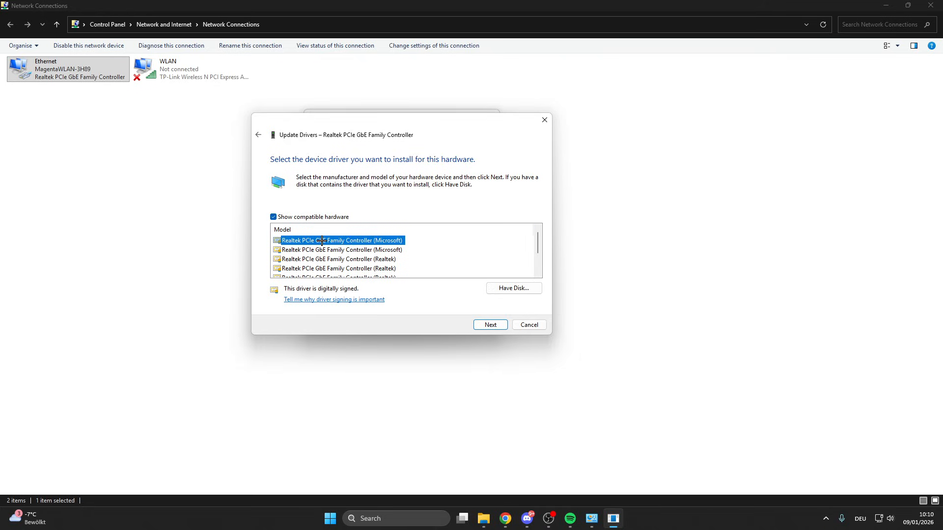
pyautogui.click(257, 135)
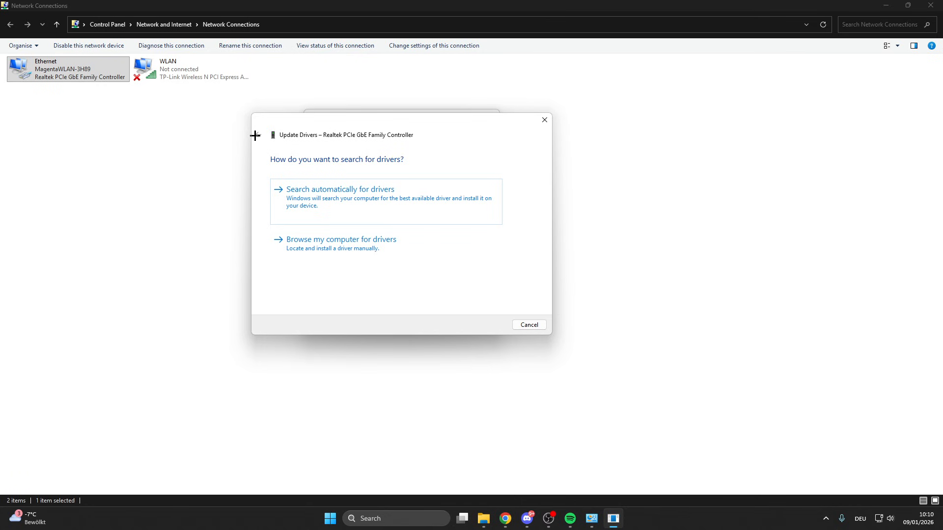
pyautogui.click(529, 324)
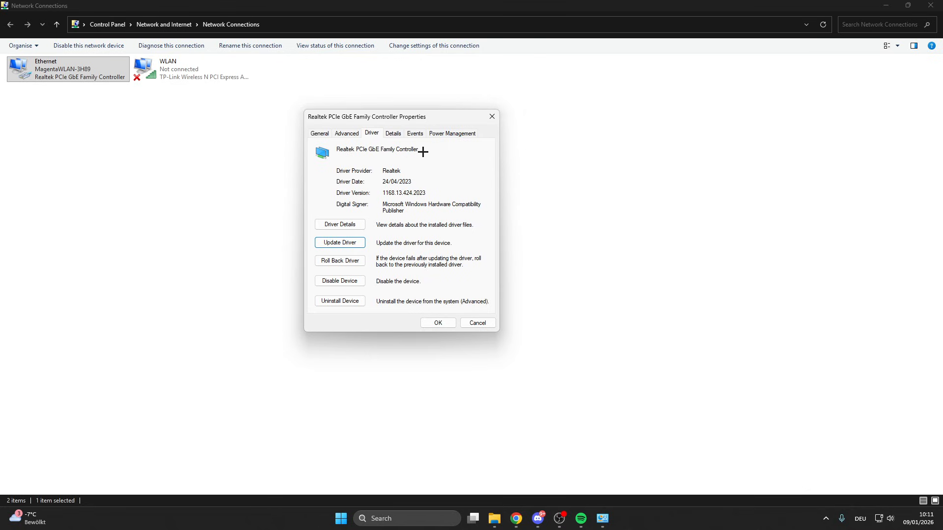
pyautogui.moveTo(421, 146)
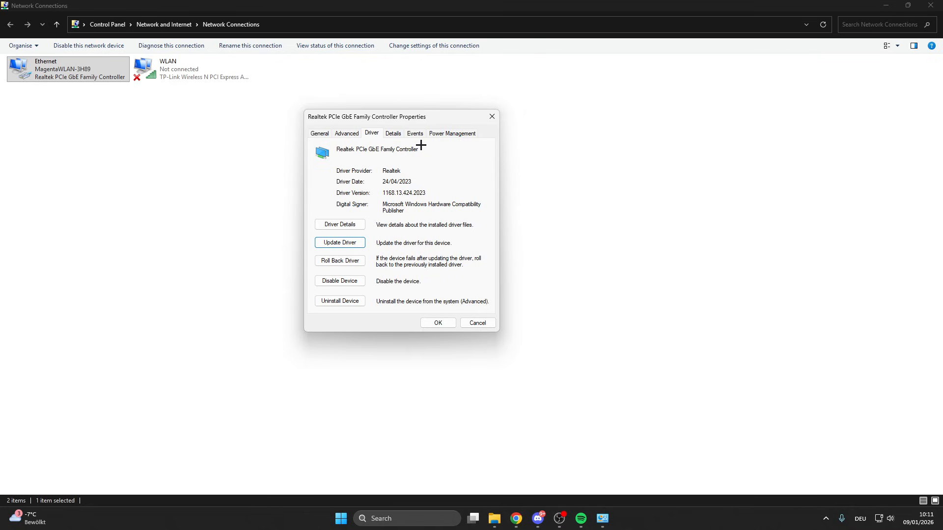
pyautogui.moveTo(437, 131)
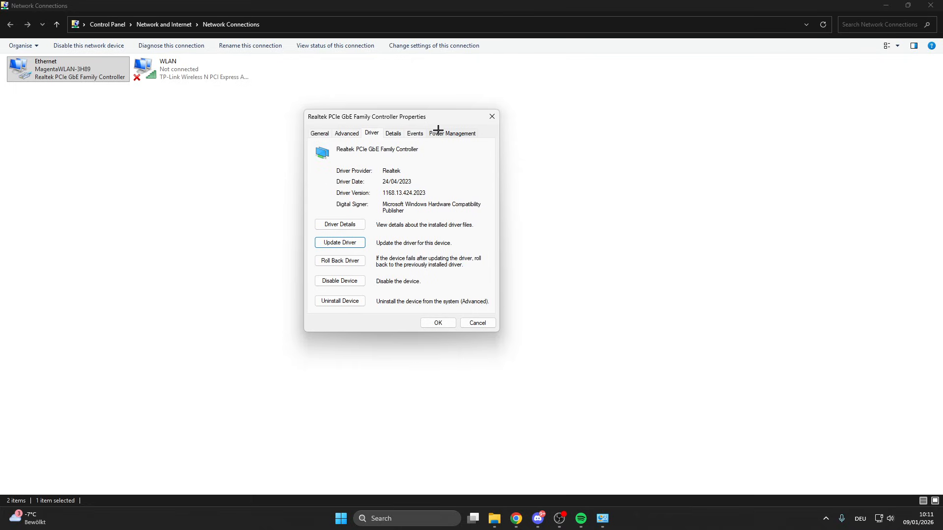
# Show the Realtek adapter's Power Management tab.
pyautogui.click(452, 133)
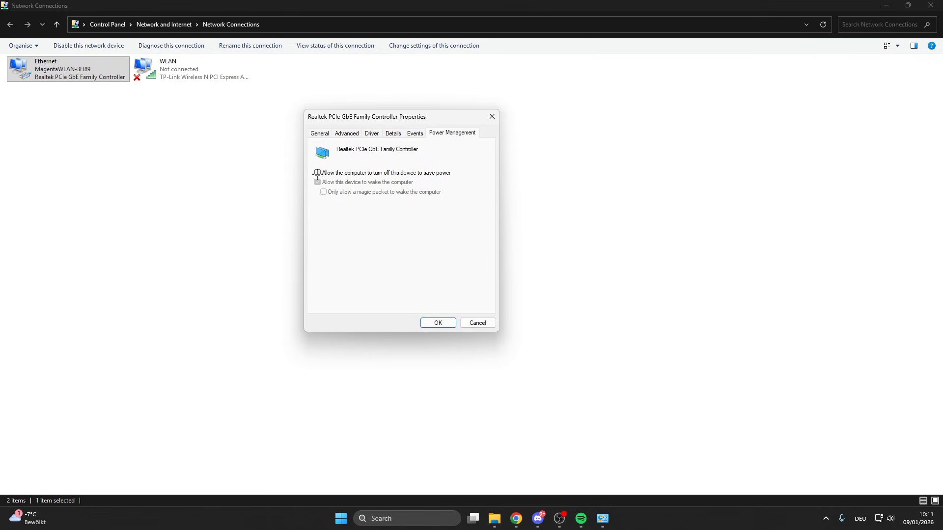
# Stop Windows turning off the adapter to save power, then open Ethernet's IPv4 properties.
pyautogui.click(317, 173)
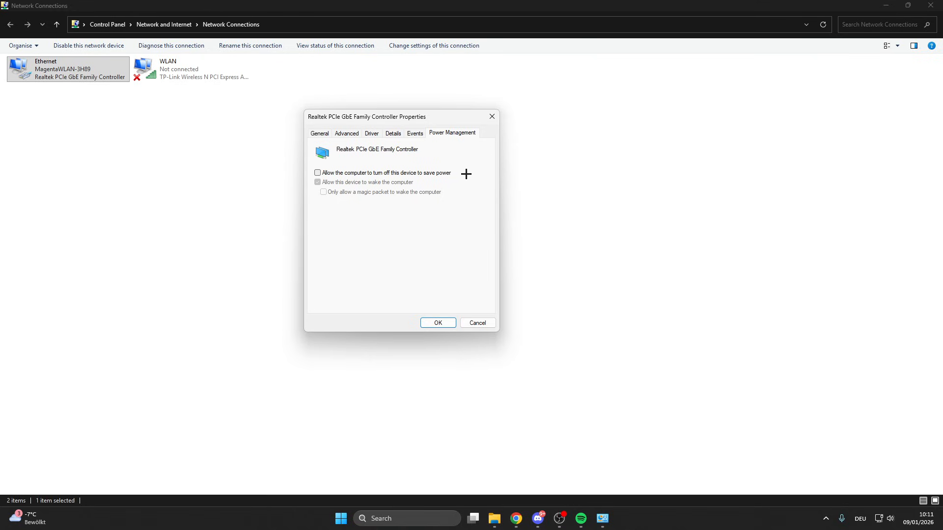
pyautogui.moveTo(433, 318)
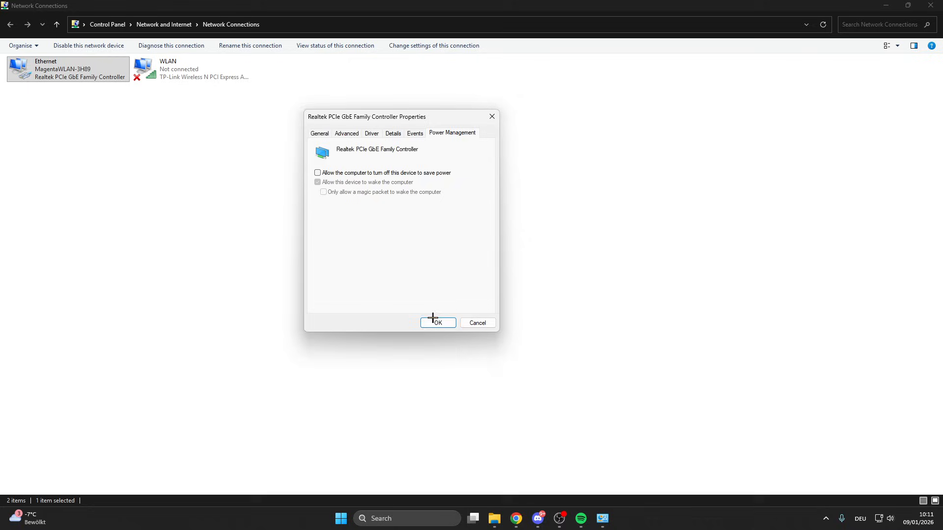
pyautogui.click(438, 323)
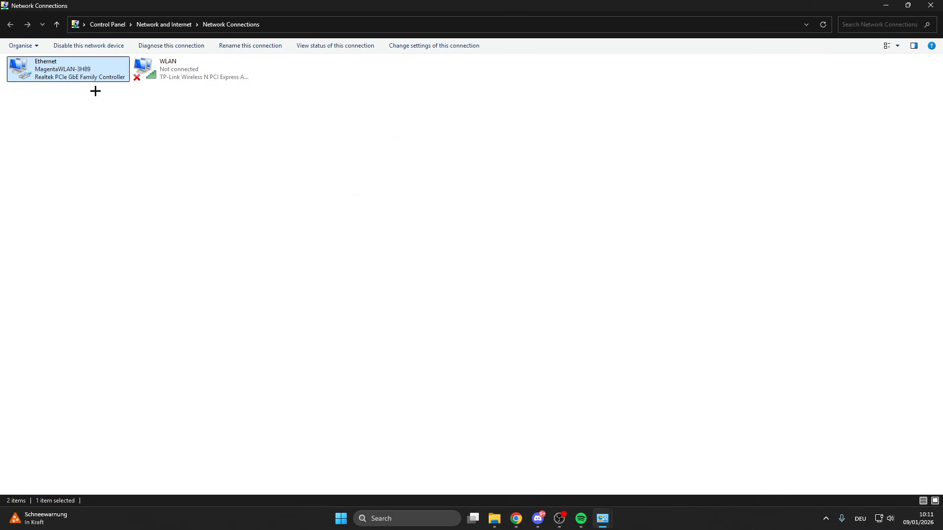
pyautogui.rightClick(63, 69)
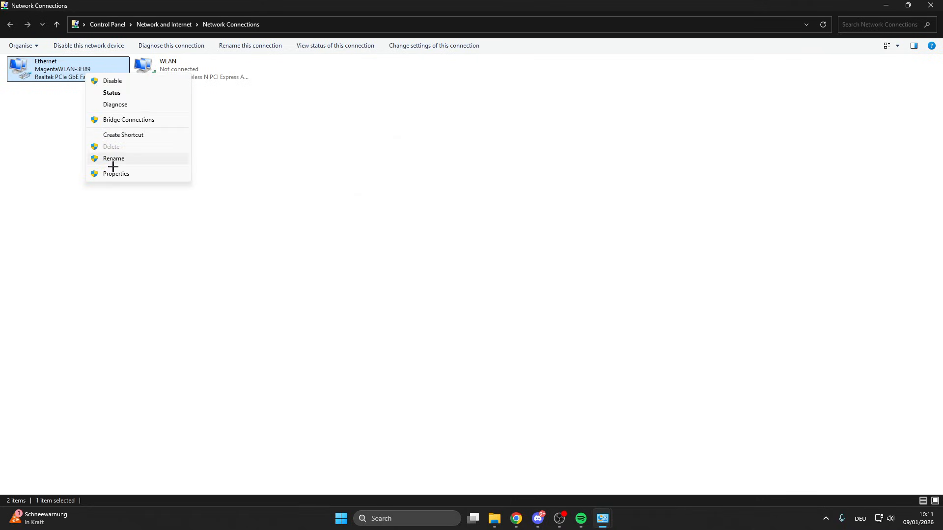
pyautogui.click(116, 173)
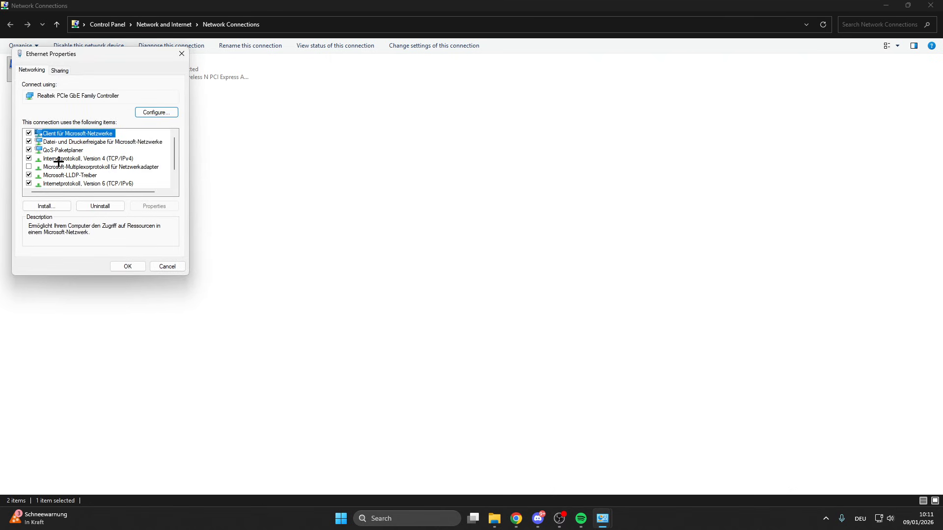
pyautogui.click(76, 158)
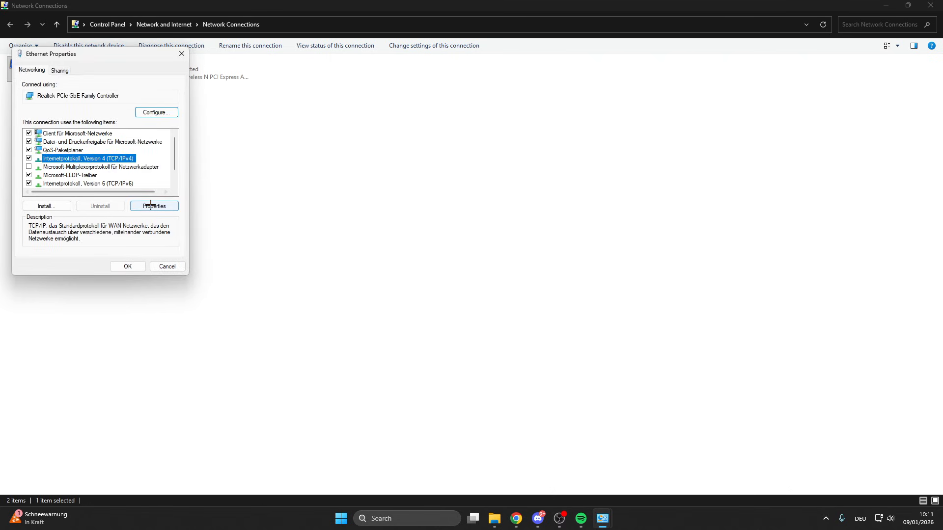
pyautogui.click(154, 206)
pyautogui.write('1.0.0.1')
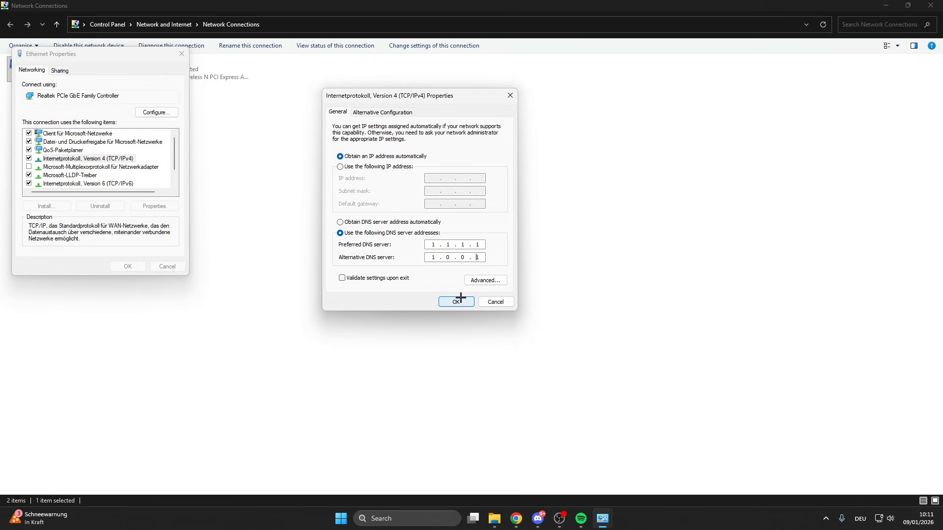
# Save DNS servers 1.1.1.1 and 1.0.0.1 and close the Ethernet properties.
pyautogui.click(456, 302)
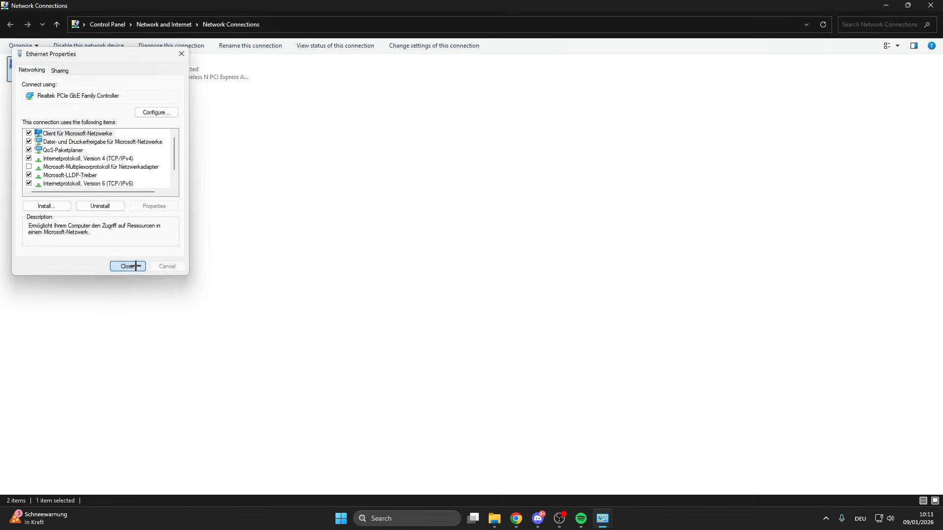
pyautogui.click(128, 266)
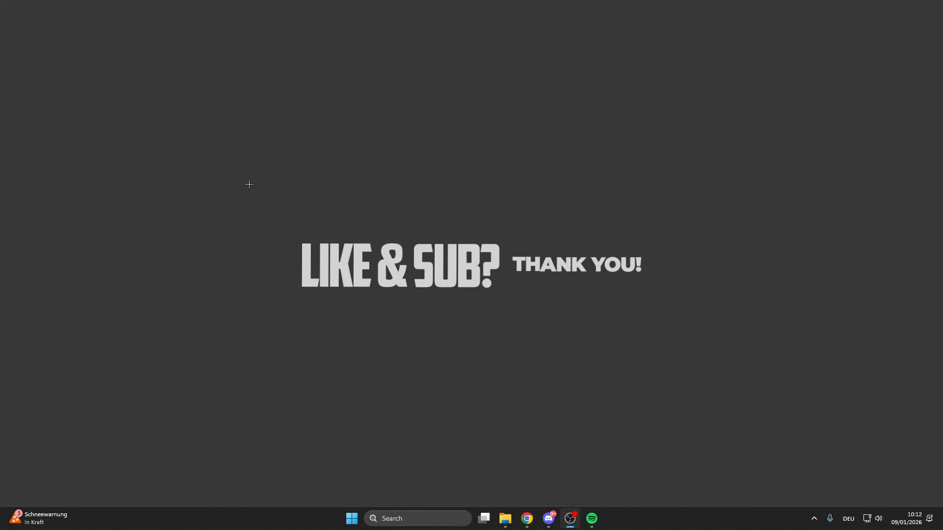
pyautogui.moveTo(249, 184); pyautogui.dragTo(666, 344)
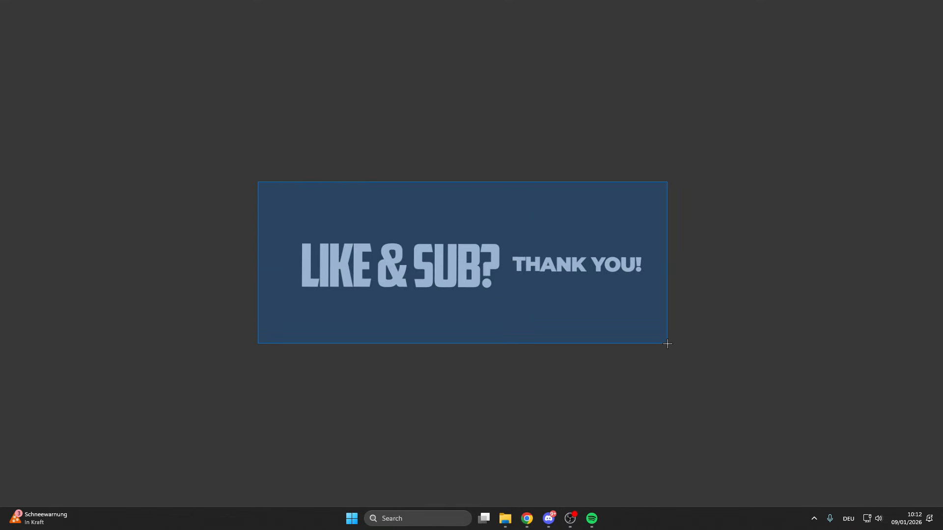